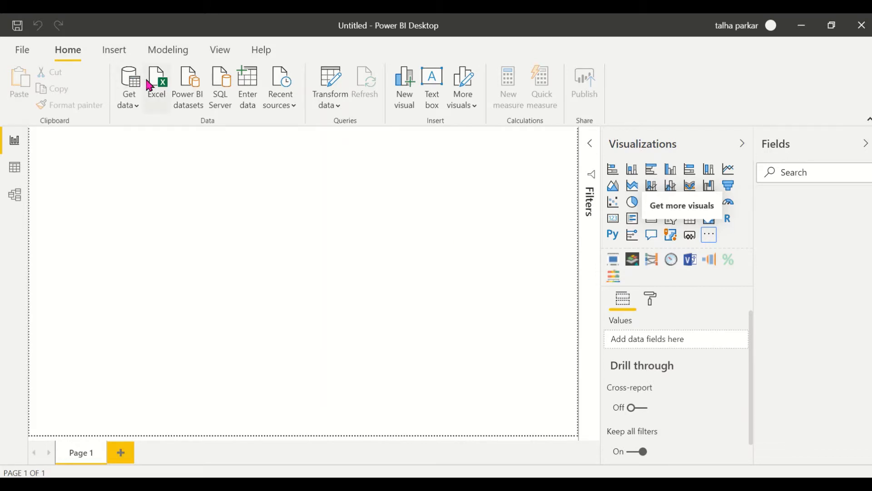
Load the Sales Metrics table from Region Gauge.xlsx via the Excel connector.
{"action": "left_click", "coordinate": [157, 86]}
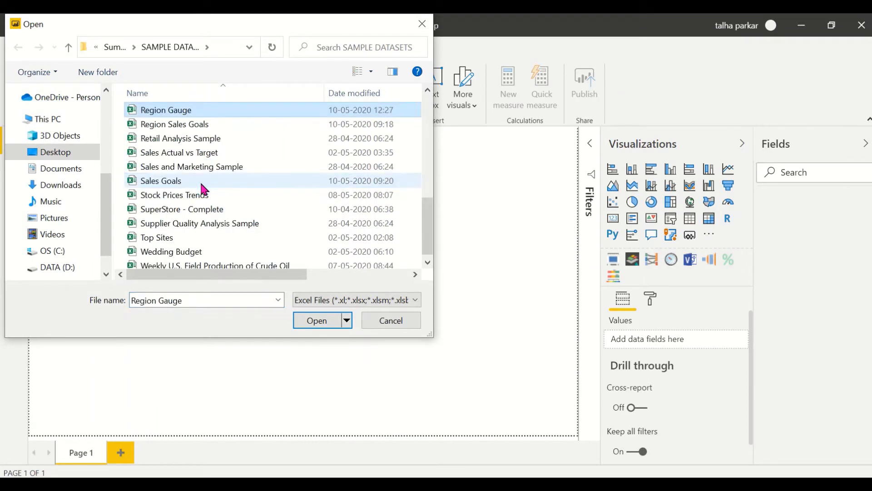
{"action": "left_click", "coordinate": [391, 320]}
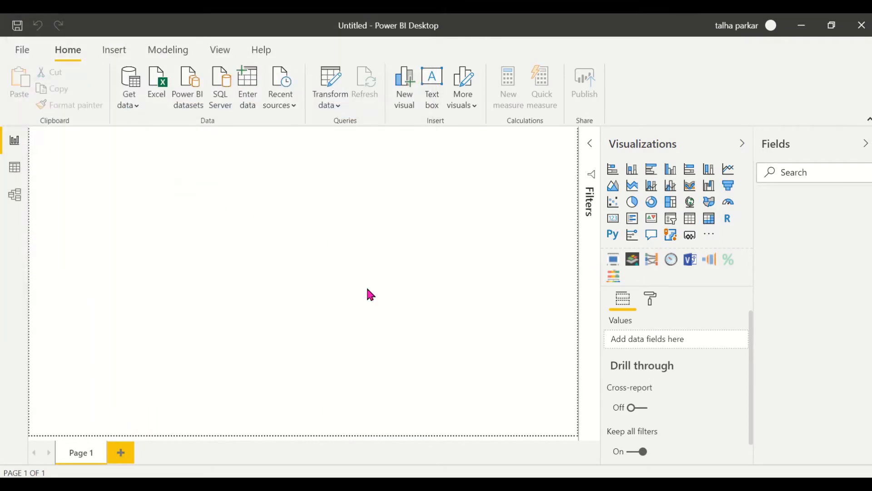
{"action": "left_click", "coordinate": [156, 83]}
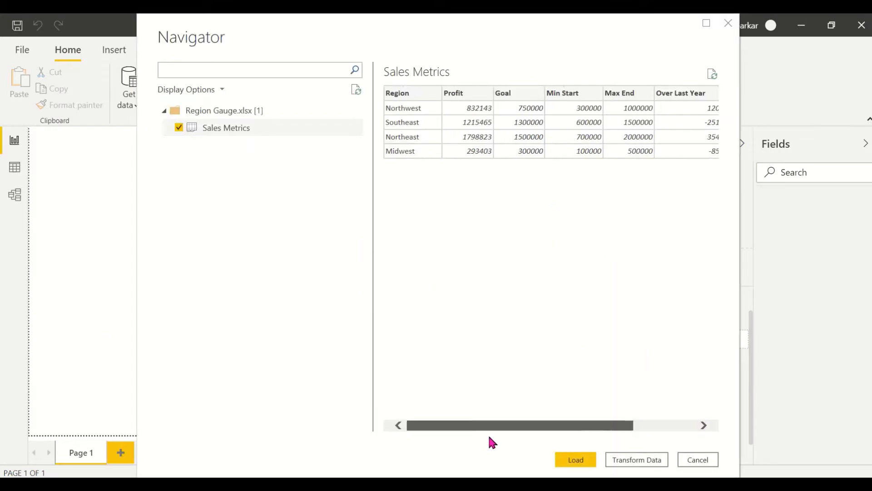
{"action": "left_click", "coordinate": [575, 459]}
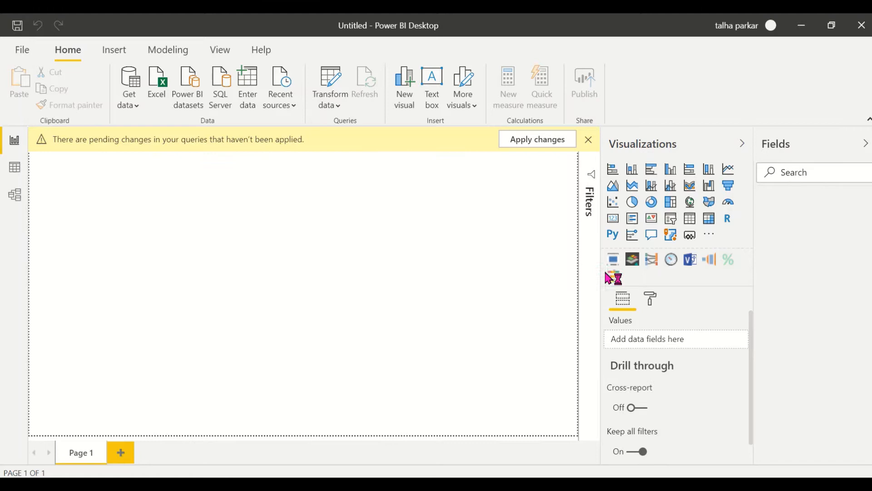
{"action": "left_click", "coordinate": [588, 139]}
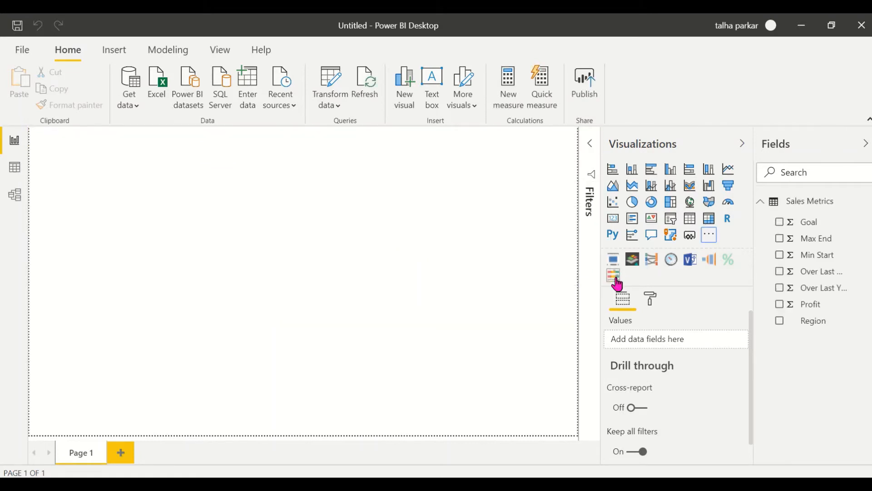
{"action": "mouse_move", "coordinate": [612, 274]}
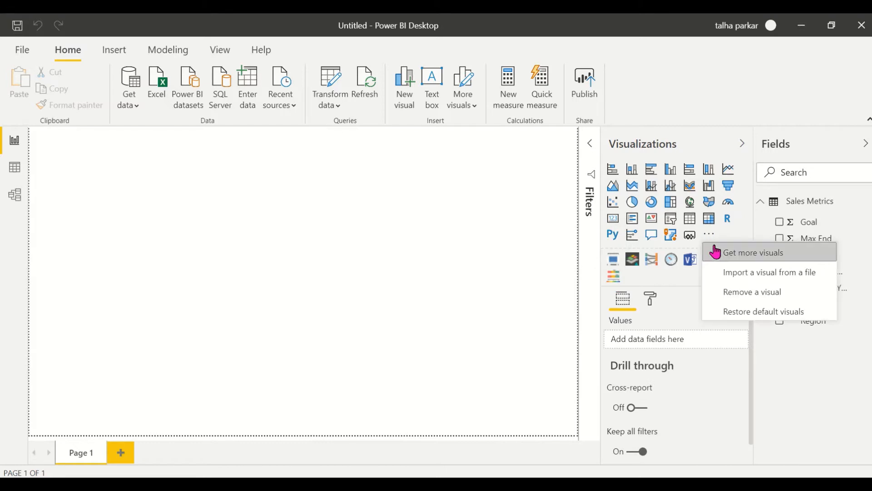
{"action": "left_click", "coordinate": [752, 251]}
{"action": "type", "text": "Linear"}
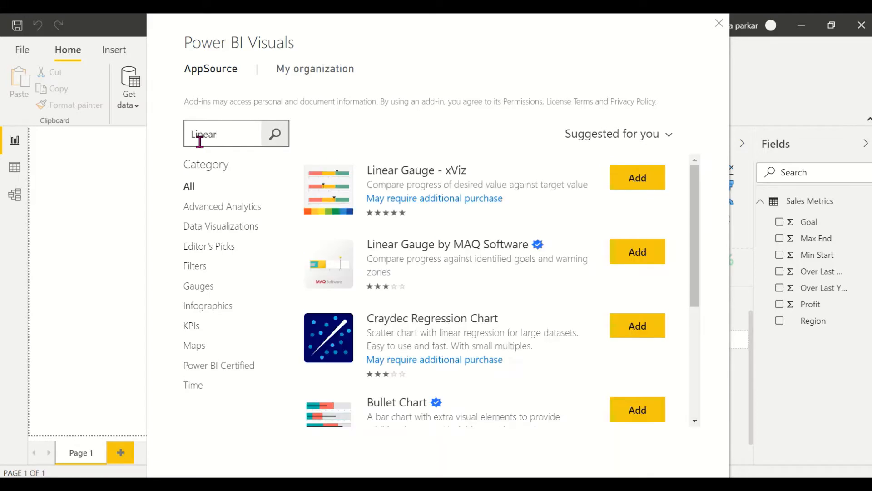
{"action": "left_click", "coordinate": [416, 170]}
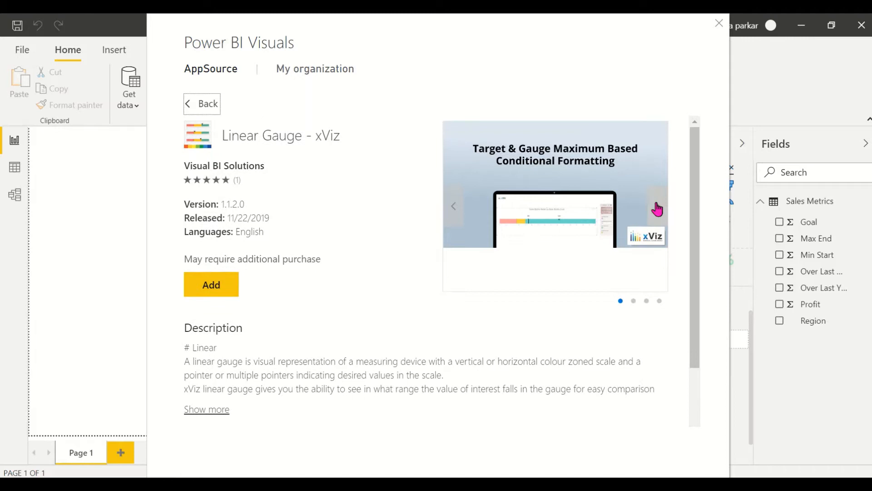
{"action": "left_click", "coordinate": [656, 206]}
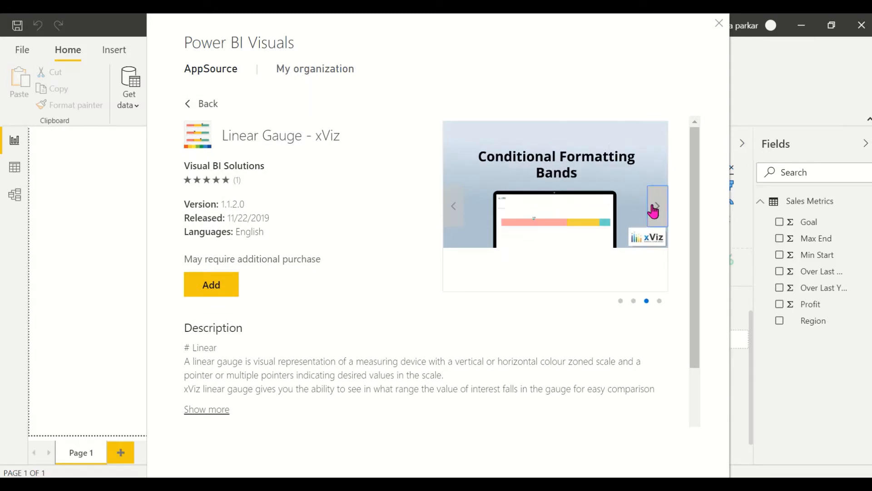
{"action": "left_click", "coordinate": [657, 207]}
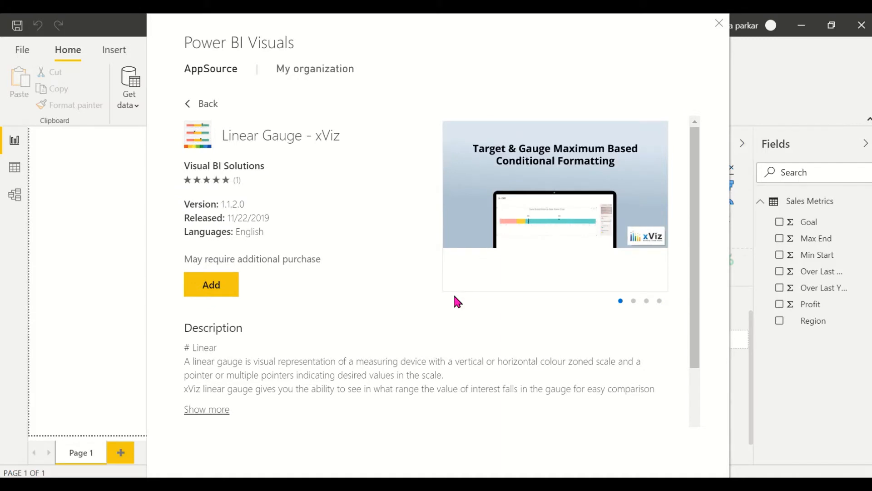
{"action": "mouse_move", "coordinate": [545, 400]}
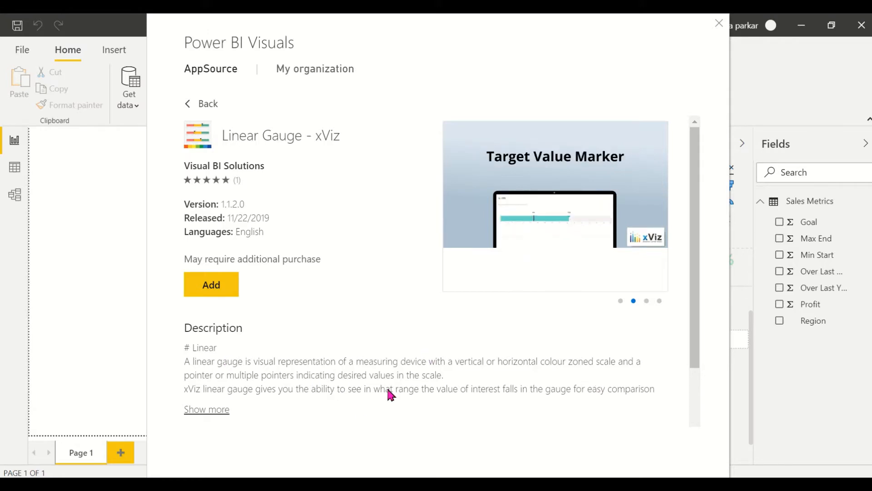
{"action": "mouse_move", "coordinate": [708, 43]}
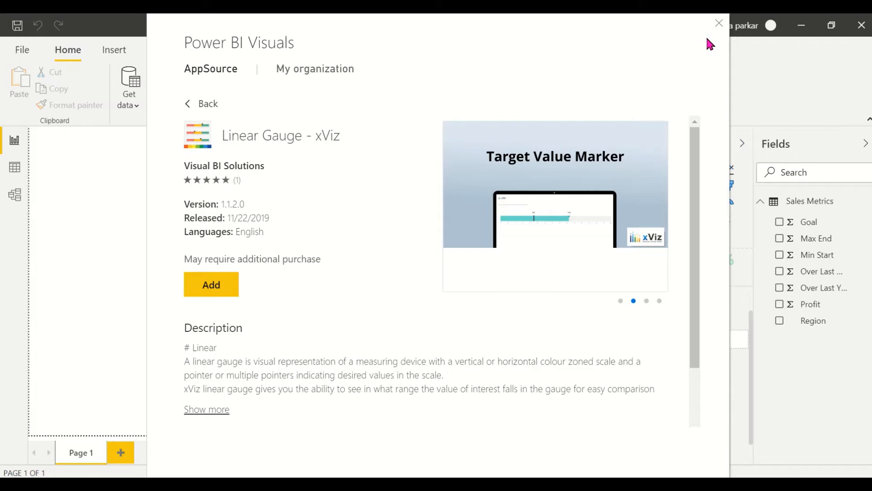
{"action": "left_click", "coordinate": [718, 24]}
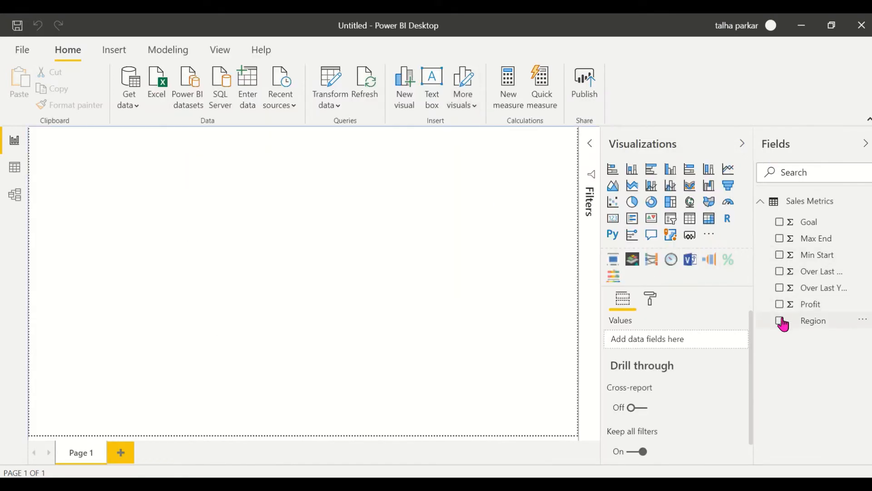
Build a table of the seven Sales Metrics fields by Region and move it to the page top.
{"action": "left_click", "coordinate": [778, 321]}
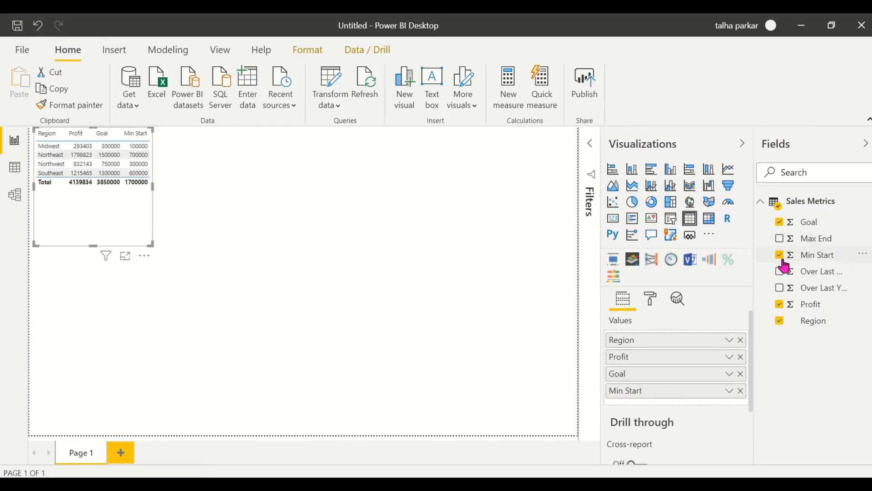
{"action": "left_click", "coordinate": [779, 238]}
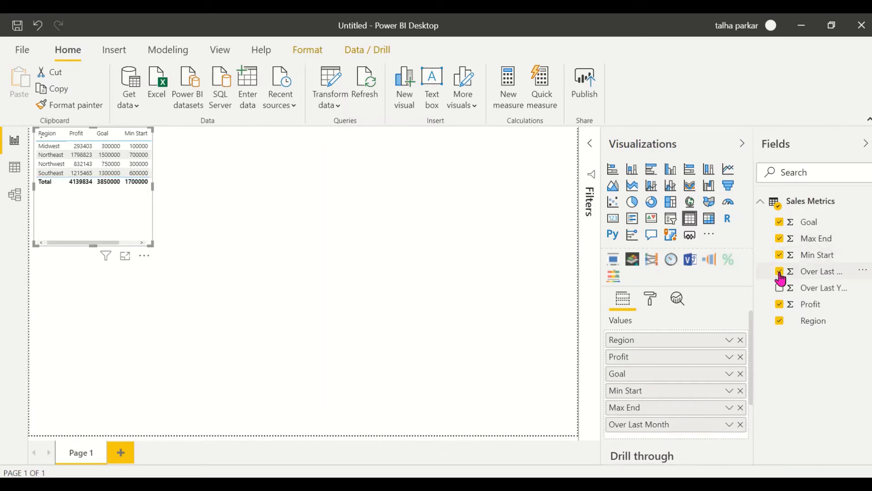
{"action": "left_click", "coordinate": [779, 288]}
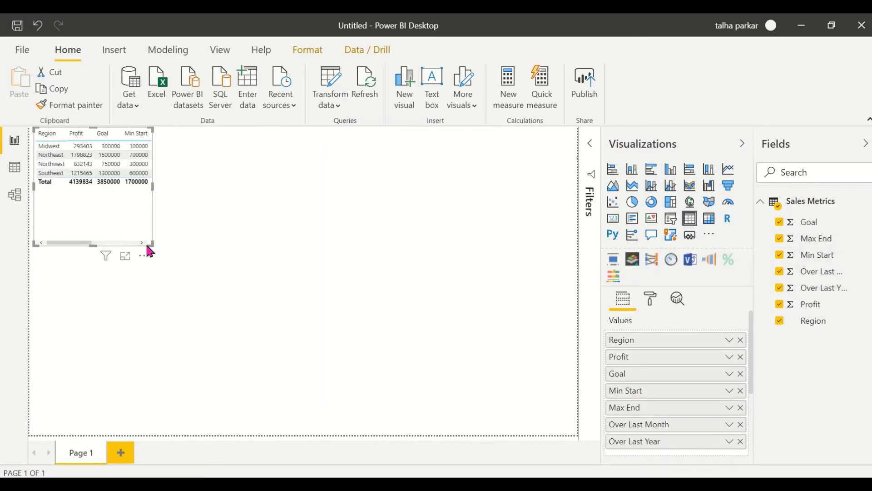
{"action": "left_click_drag", "start_coordinate": [152, 247], "coordinate": [301, 195]}
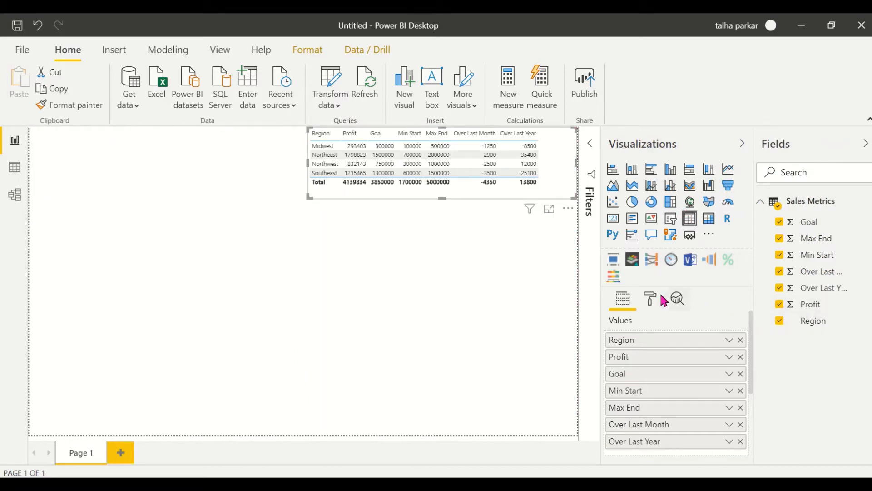
Raise the table's column header and value text size to 13 pt in the Format pane.
{"action": "left_click", "coordinate": [649, 299]}
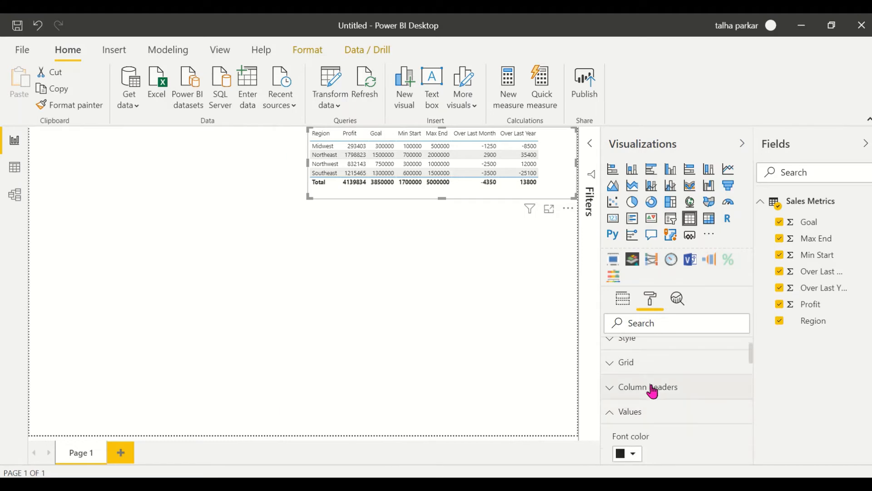
{"action": "left_click", "coordinate": [626, 338]}
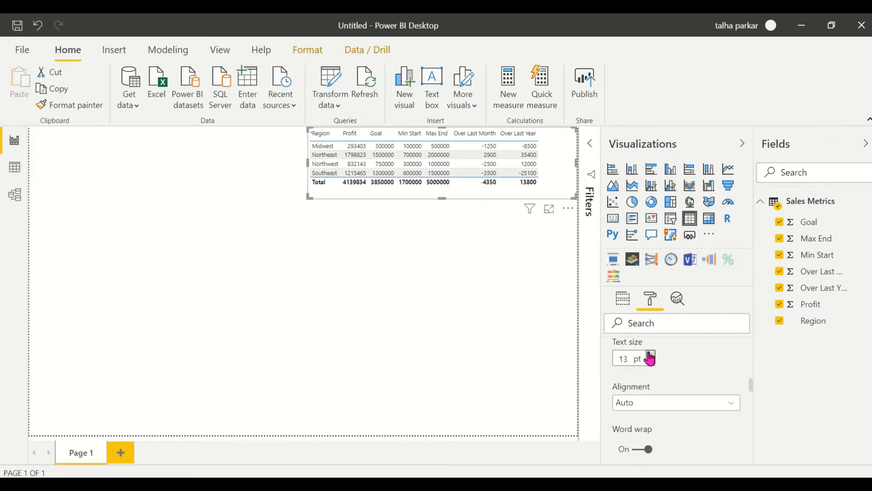
{"action": "scroll", "scroll_direction": "down", "scroll_amount": 3}
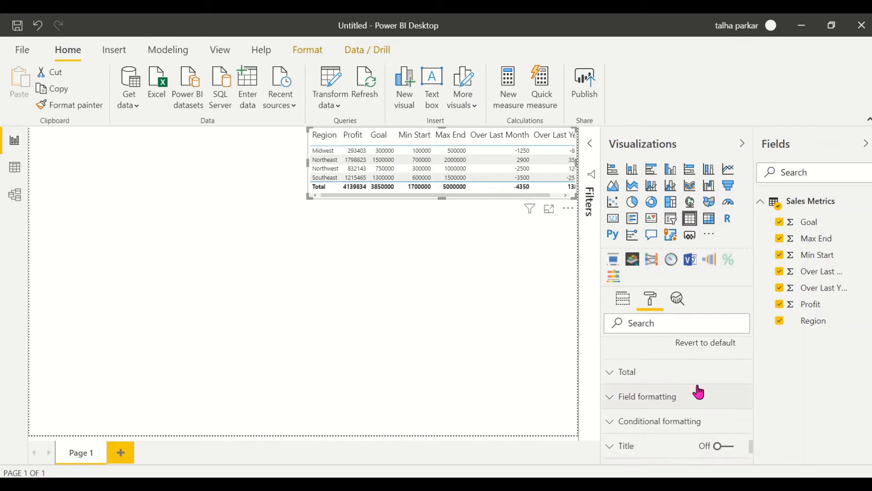
{"action": "left_click", "coordinate": [648, 396]}
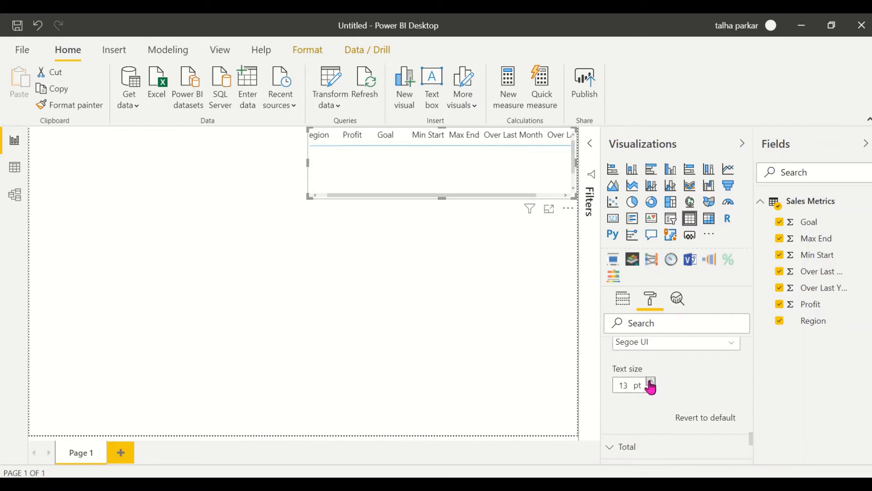
{"action": "left_click", "coordinate": [650, 381]}
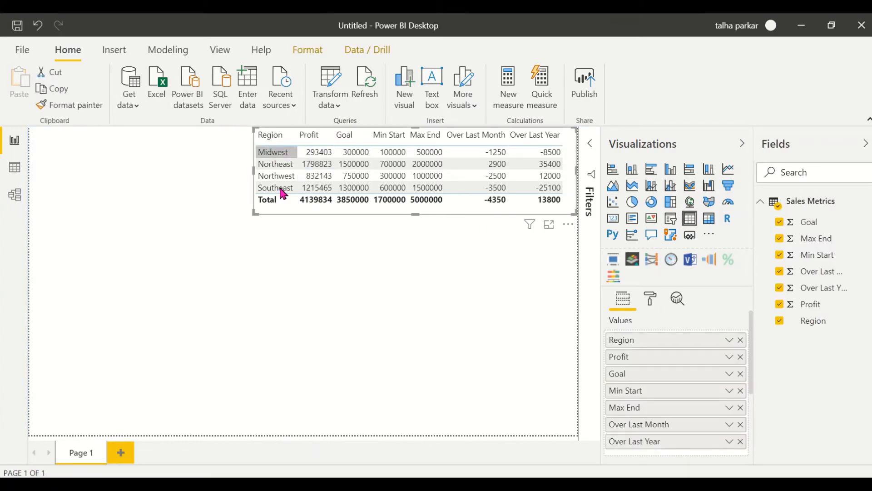
Insert a Linear Gauge - xViz visual and dismiss the Open Browser prompt.
{"action": "left_click", "coordinate": [391, 164]}
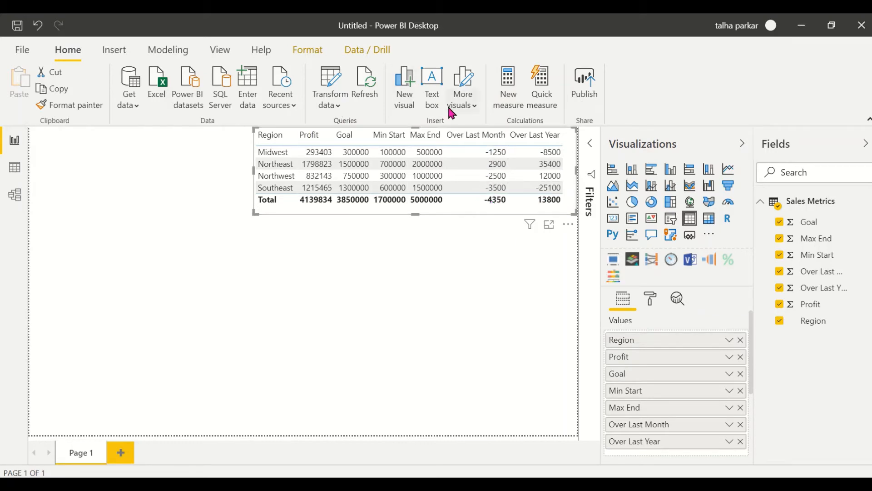
{"action": "mouse_move", "coordinate": [485, 302]}
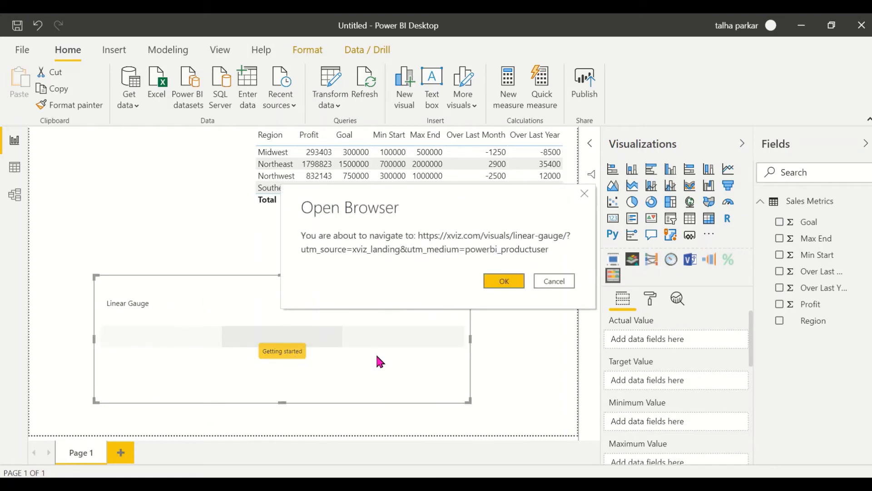
{"action": "left_click", "coordinate": [554, 281]}
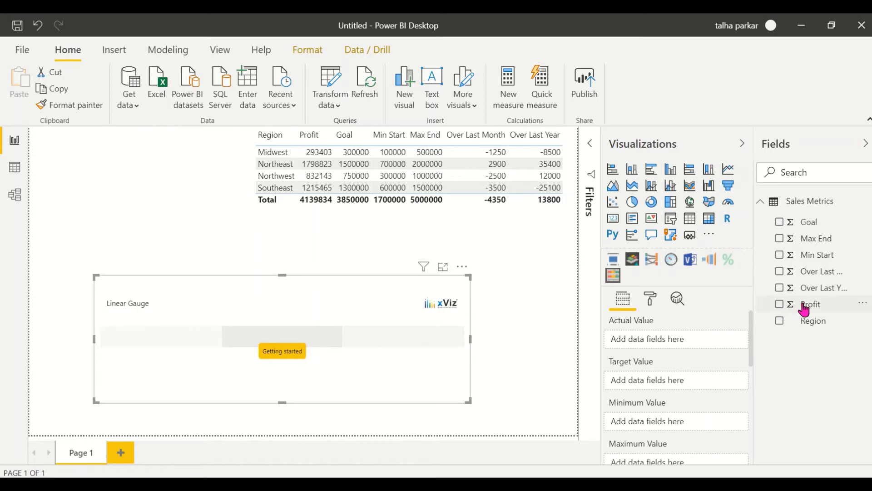
{"action": "mouse_move", "coordinate": [792, 262]}
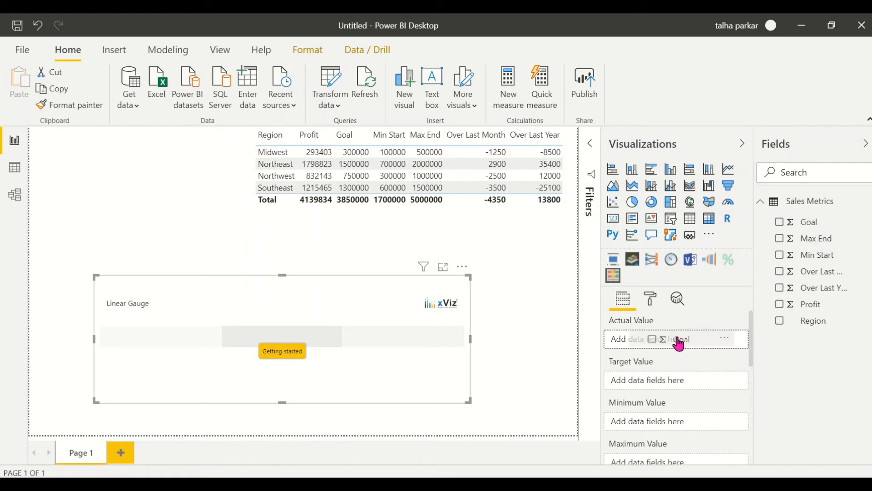
Assign Goal, Min Start and Max End to the gauge's value and range fields.
{"action": "left_click", "coordinate": [779, 222]}
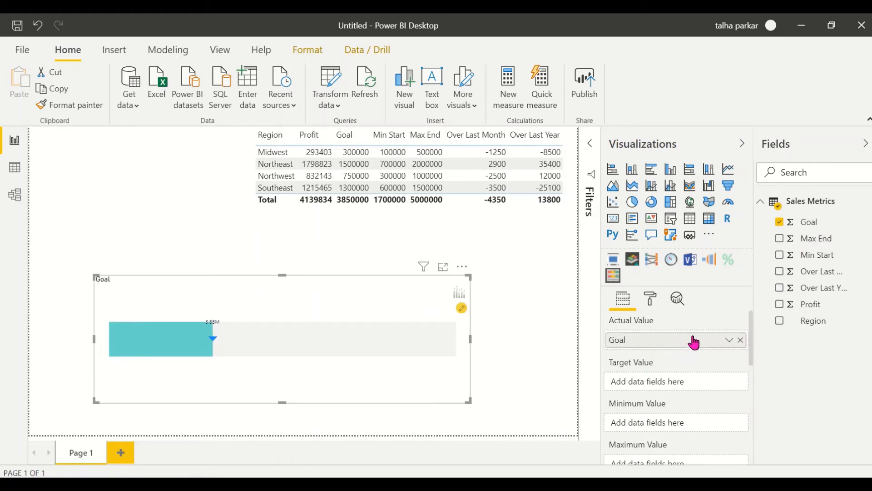
{"action": "scroll", "scroll_direction": "down", "scroll_amount": 3}
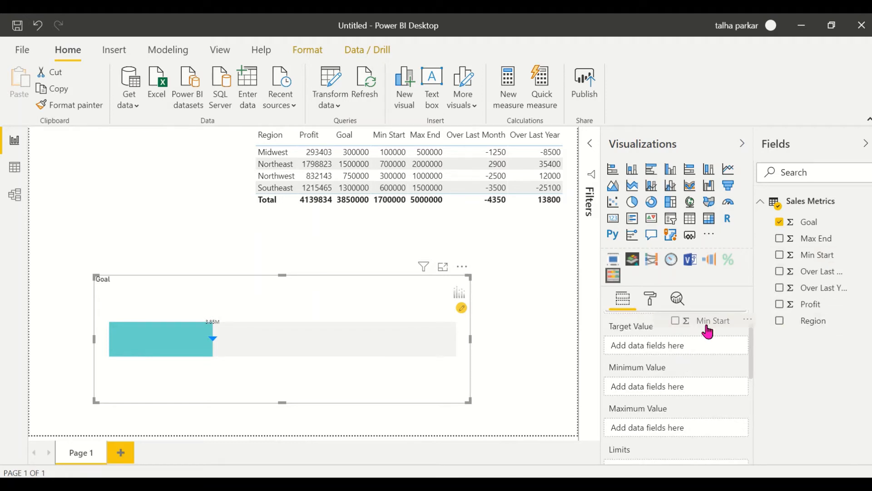
{"action": "left_click", "coordinate": [780, 254]}
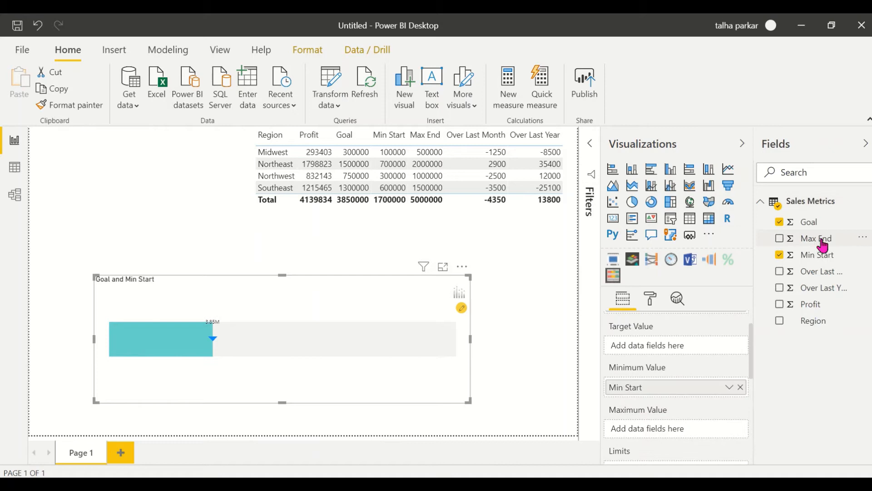
{"action": "left_click", "coordinate": [779, 238]}
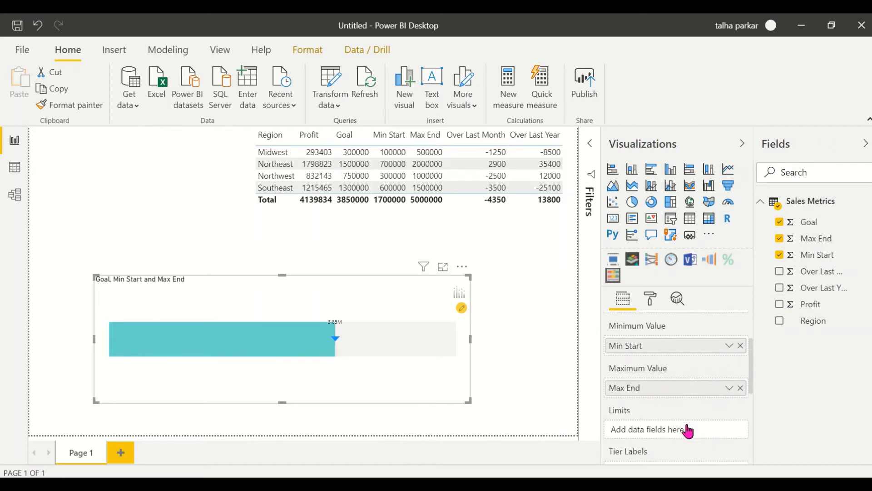
{"action": "scroll", "scroll_direction": "down", "scroll_amount": 3}
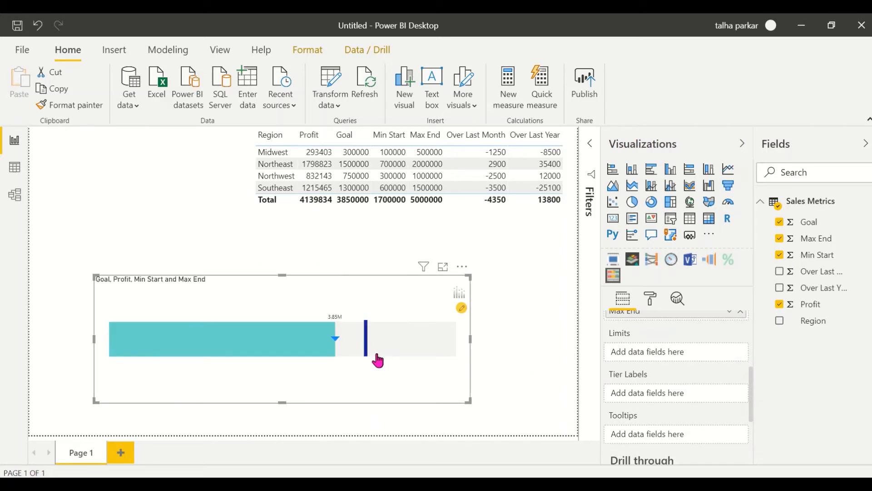
{"action": "mouse_move", "coordinate": [353, 351]}
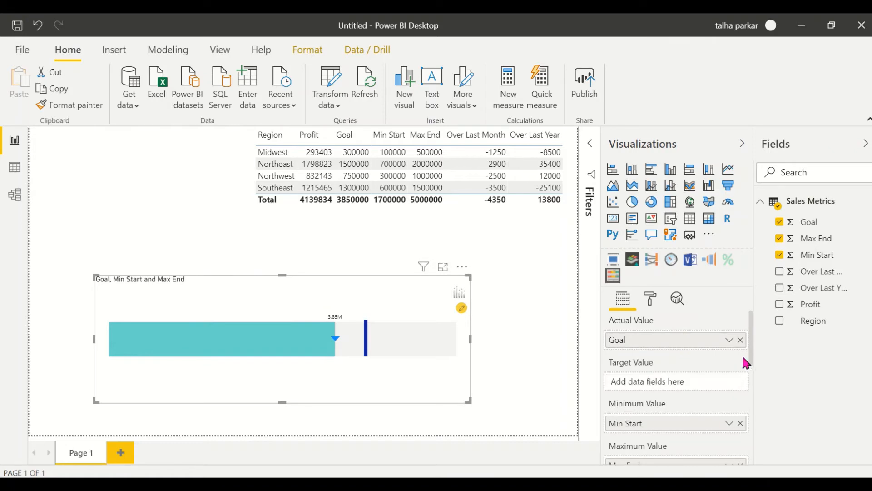
Reassign Profit as the gauge's actual value and Goal as its target value.
{"action": "left_click", "coordinate": [780, 222]}
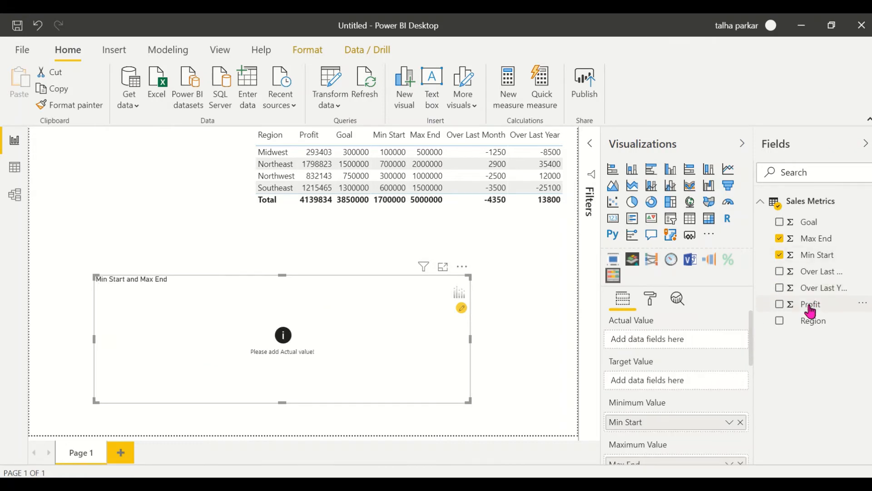
{"action": "left_click", "coordinate": [779, 304]}
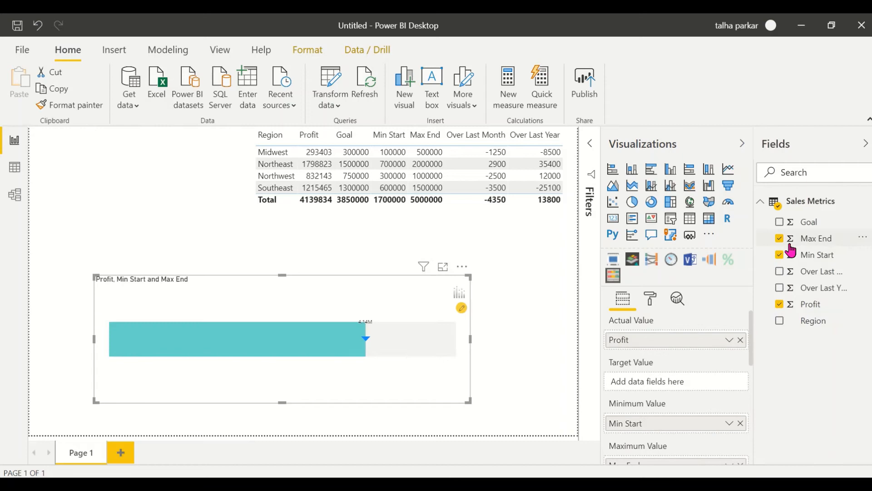
{"action": "left_click", "coordinate": [779, 222]}
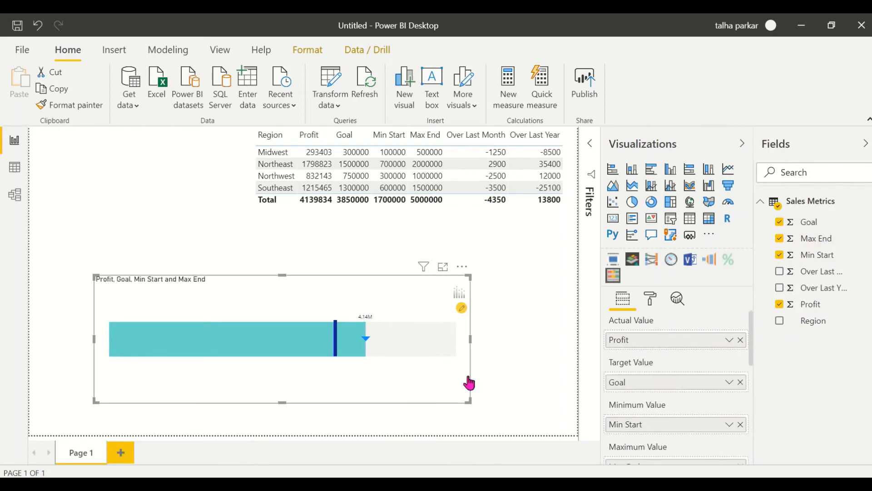
{"action": "mouse_move", "coordinate": [373, 308]}
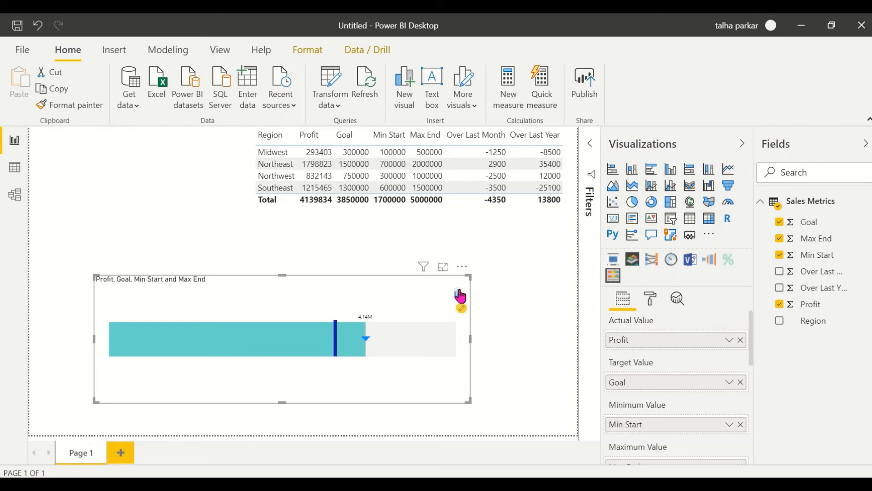
{"action": "left_click", "coordinate": [460, 294]}
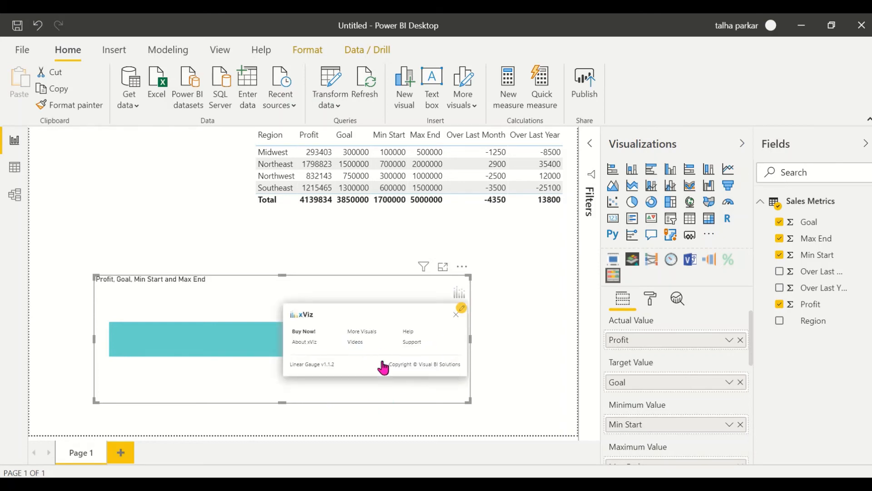
{"action": "left_click", "coordinate": [511, 396]}
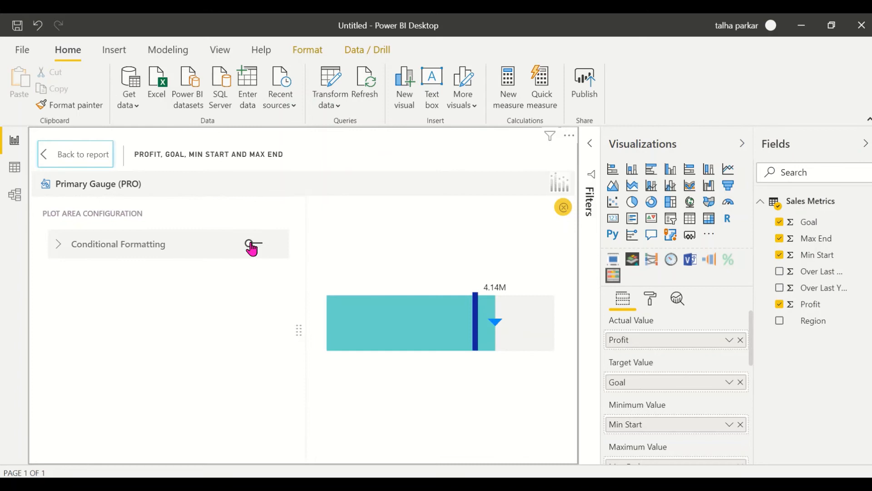
{"action": "left_click", "coordinate": [251, 244]}
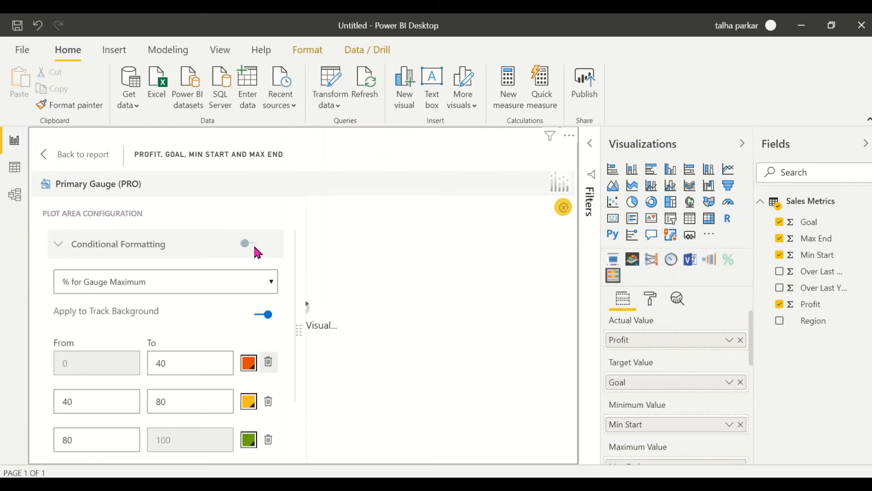
{"action": "left_click", "coordinate": [248, 243]}
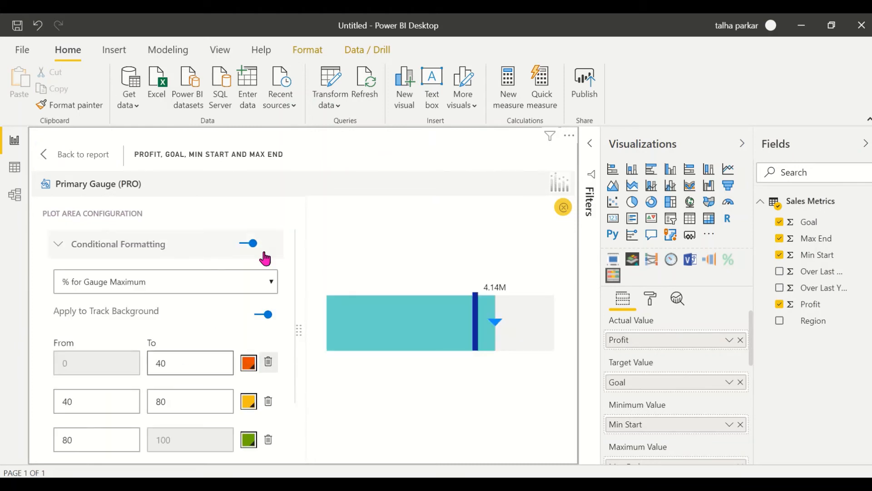
{"action": "left_click", "coordinate": [248, 243]}
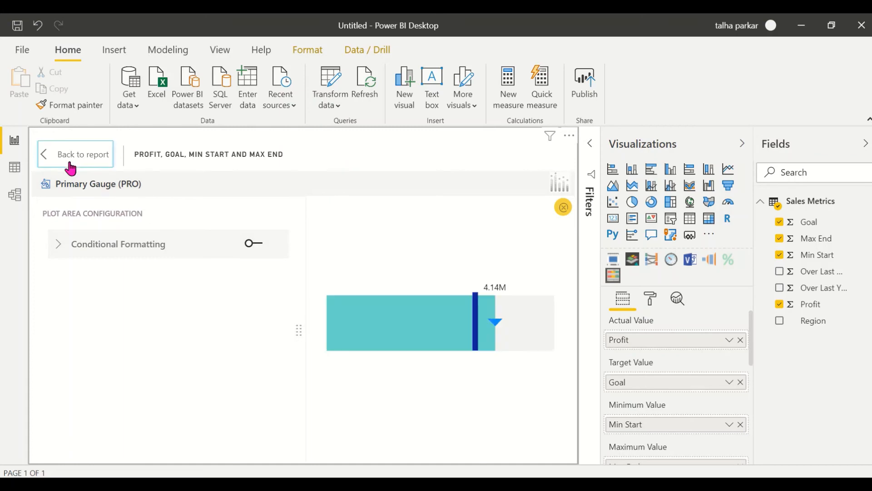
{"action": "left_click", "coordinate": [81, 154]}
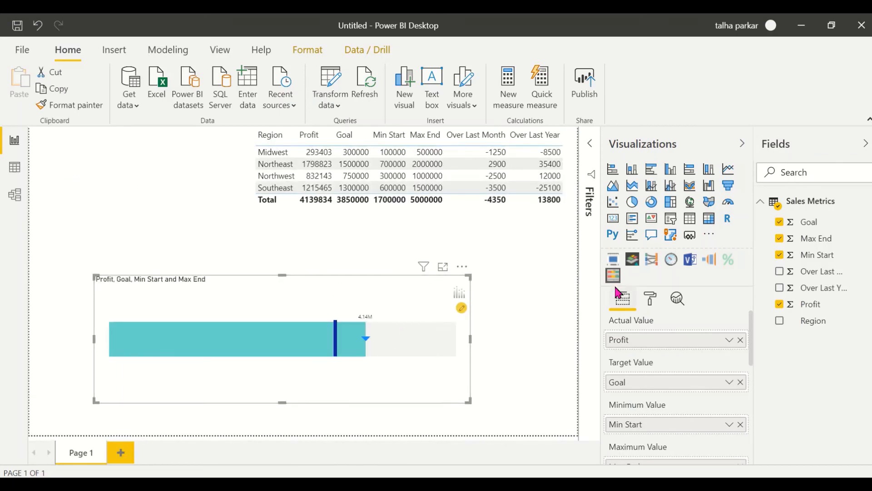
Set the Actual Value Marker under Gauge Options to Circle after trying square and triangle.
{"action": "left_click", "coordinate": [649, 298]}
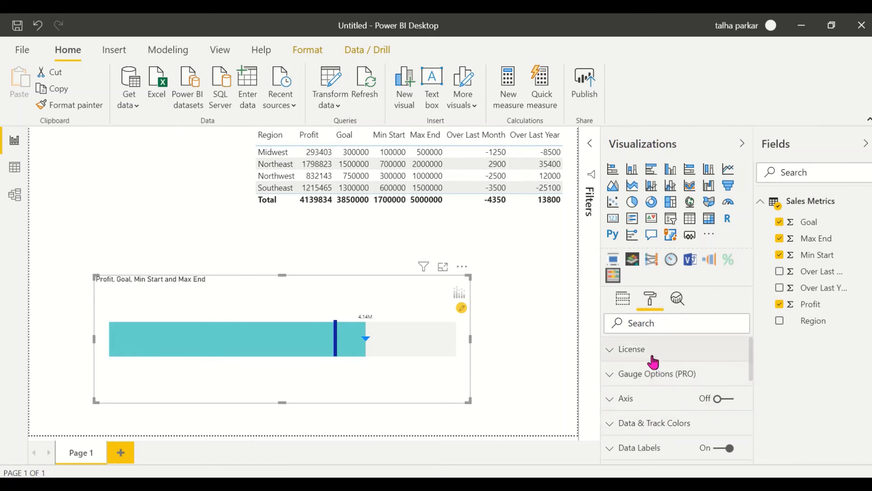
{"action": "mouse_move", "coordinate": [640, 361]}
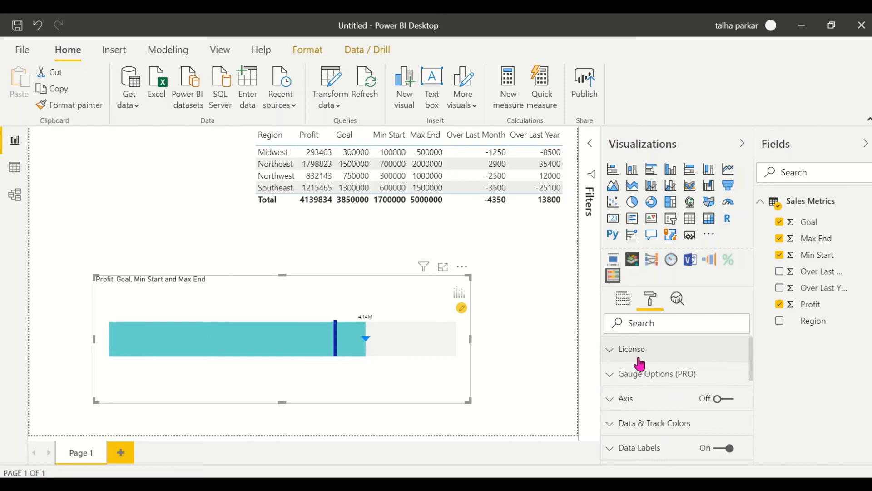
{"action": "left_click", "coordinate": [630, 349]}
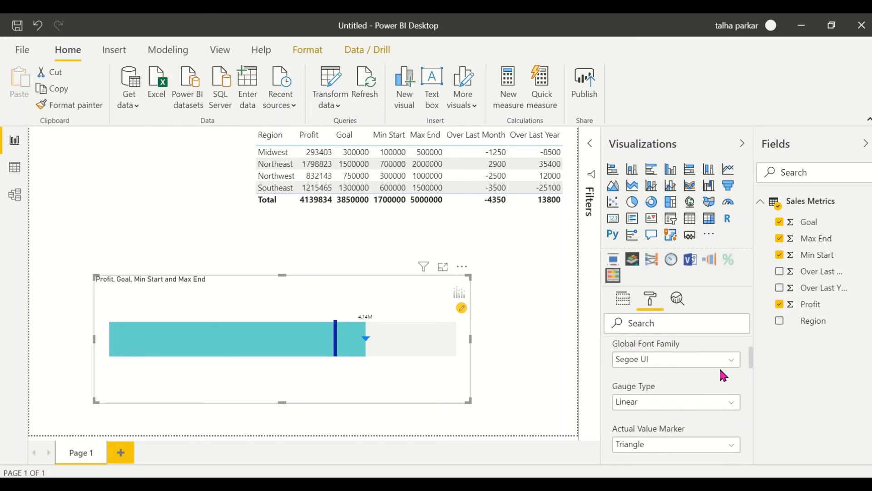
{"action": "scroll", "scroll_direction": "down", "scroll_amount": 3}
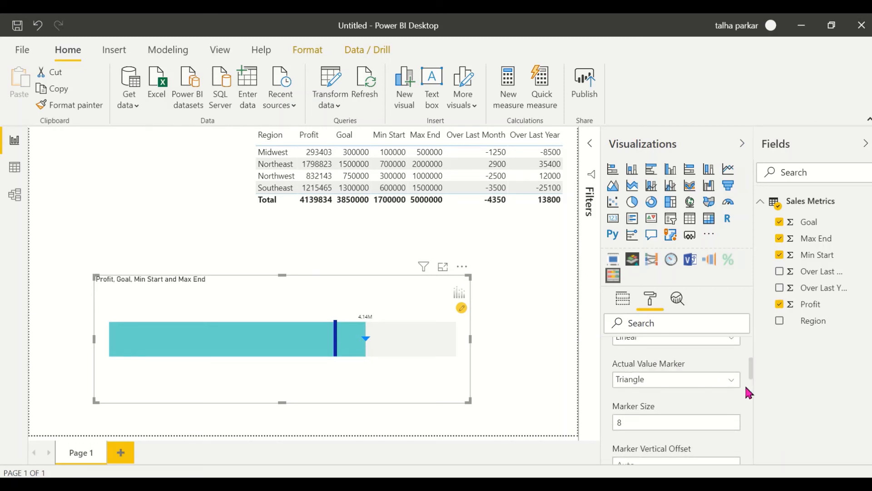
{"action": "left_click", "coordinate": [675, 379]}
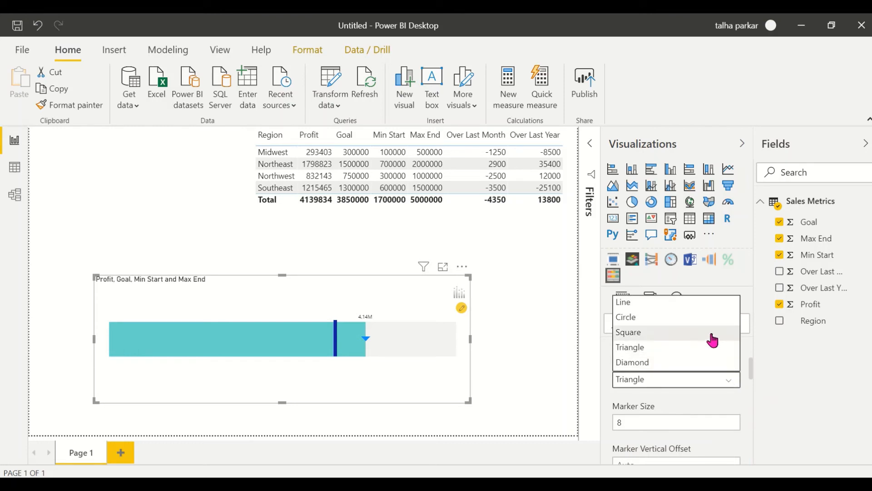
{"action": "left_click", "coordinate": [629, 332]}
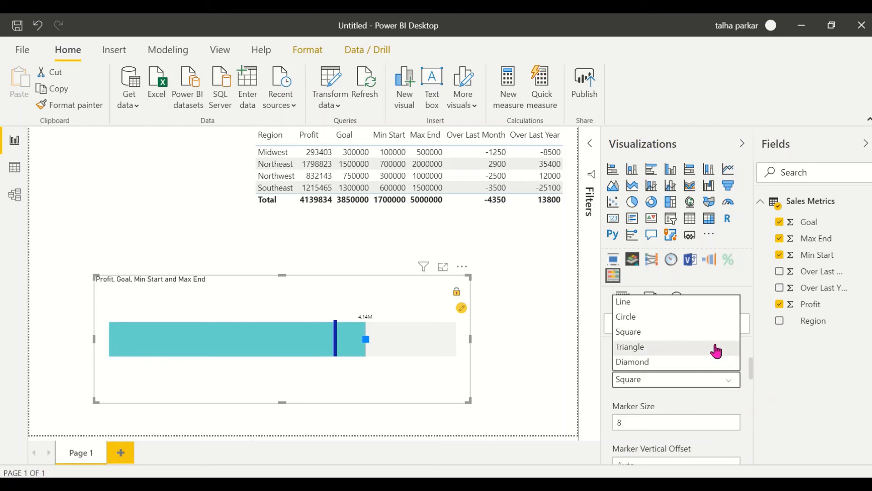
{"action": "left_click", "coordinate": [630, 346]}
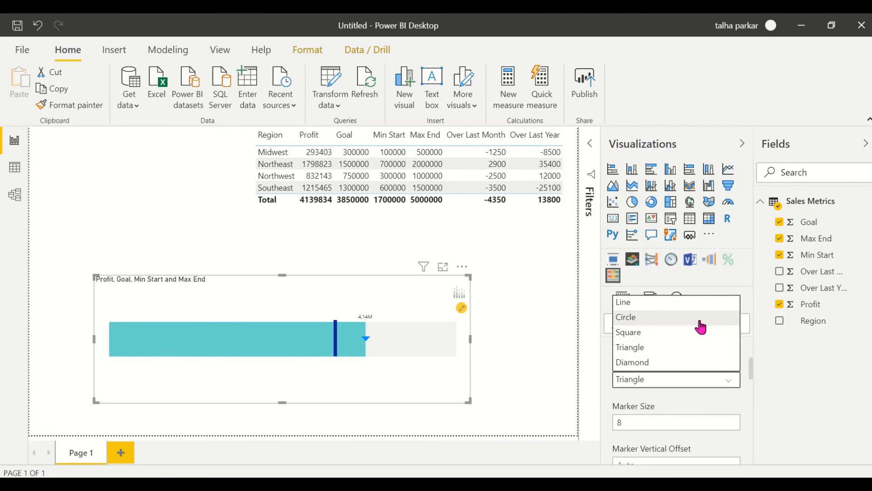
{"action": "left_click", "coordinate": [626, 316]}
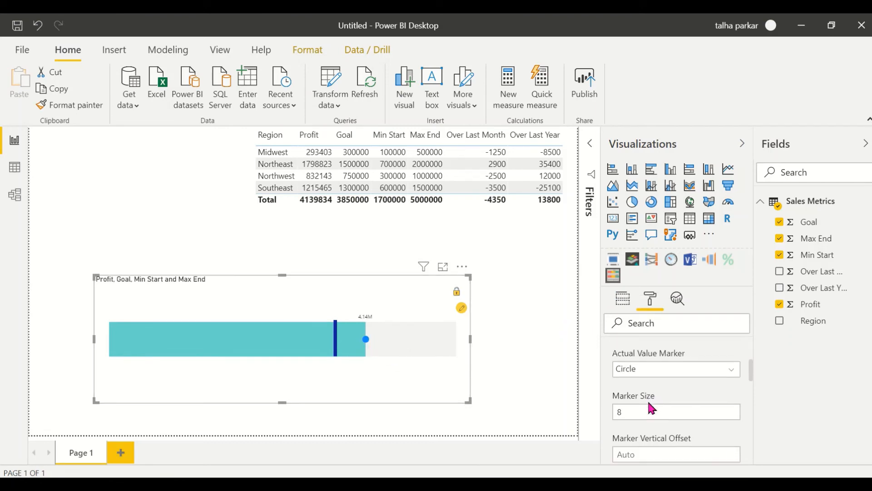
{"action": "scroll", "scroll_direction": "down", "scroll_amount": 3}
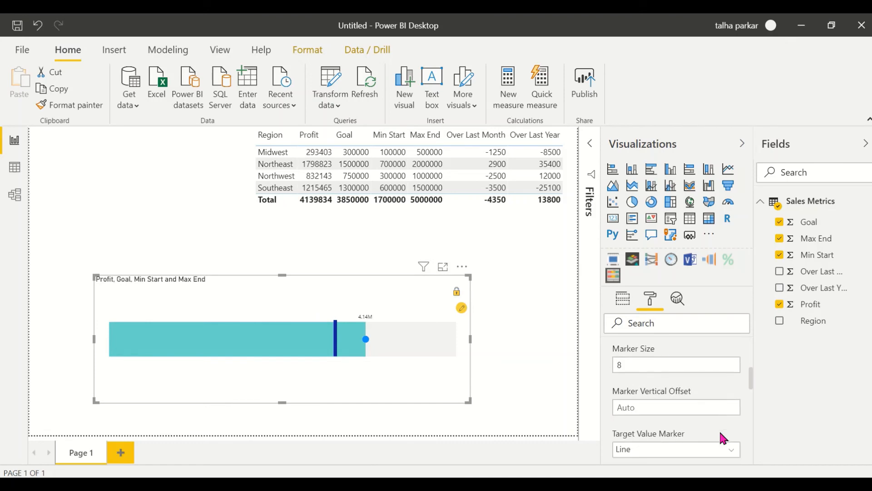
{"action": "left_click", "coordinate": [675, 449]}
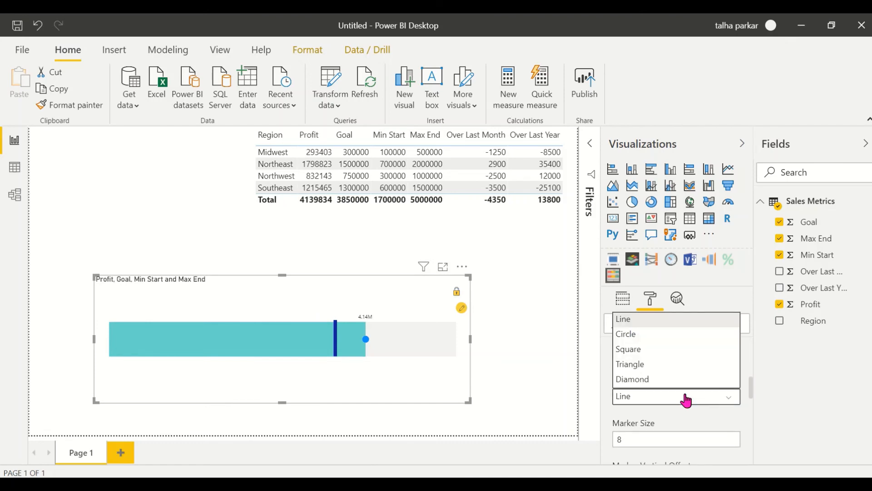
{"action": "left_click", "coordinate": [628, 349]}
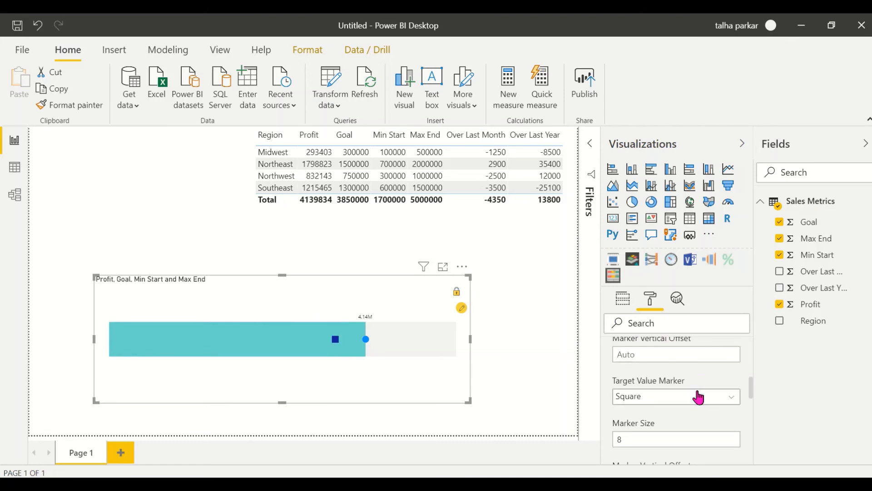
{"action": "left_click", "coordinate": [675, 396]}
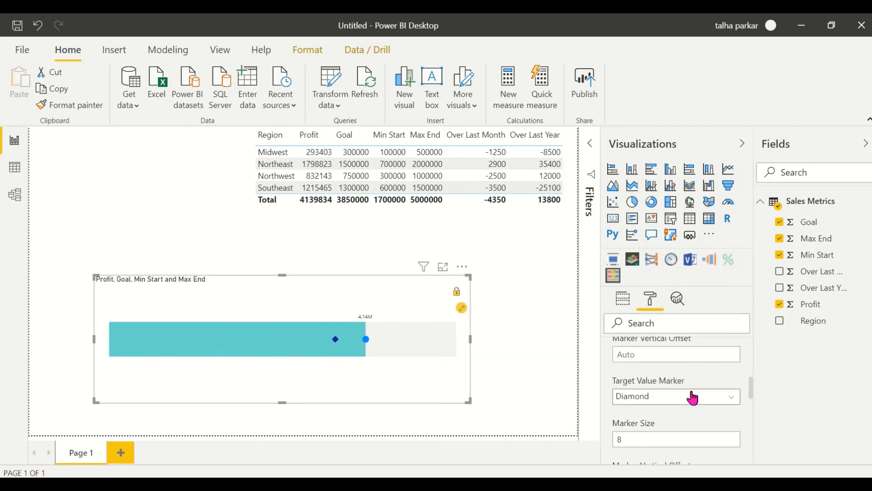
{"action": "left_click", "coordinate": [676, 396]}
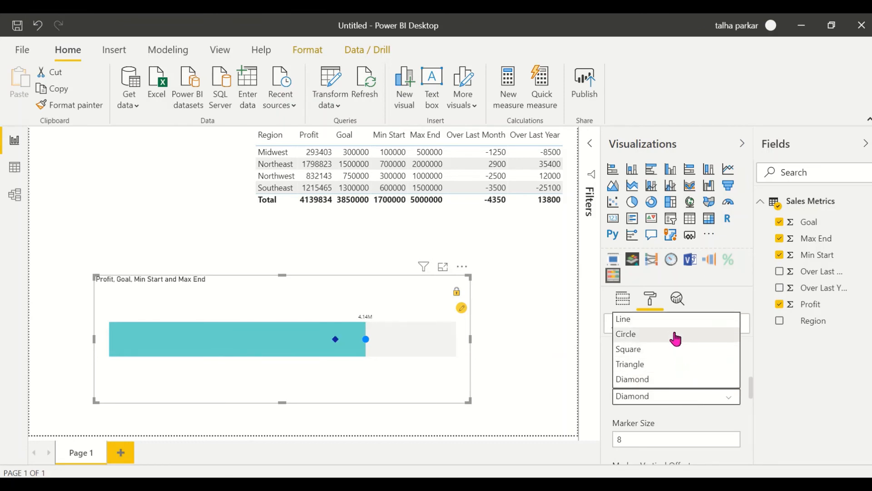
{"action": "left_click", "coordinate": [625, 334]}
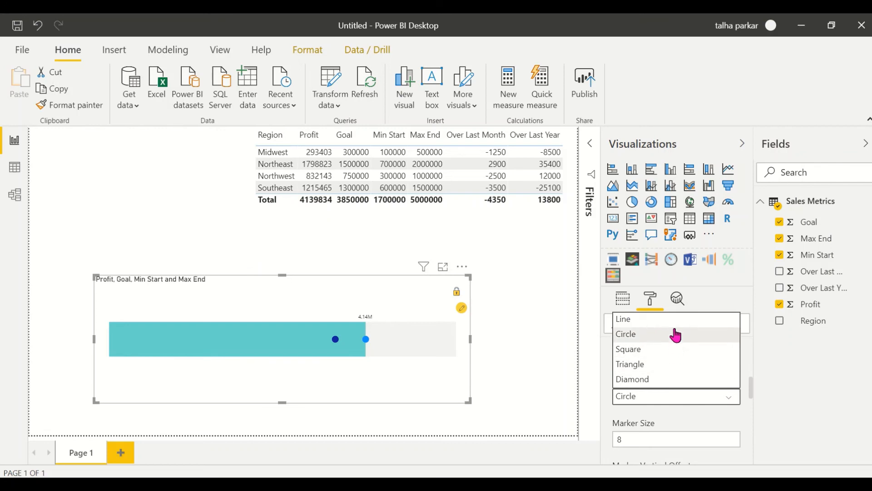
{"action": "left_click", "coordinate": [623, 319]}
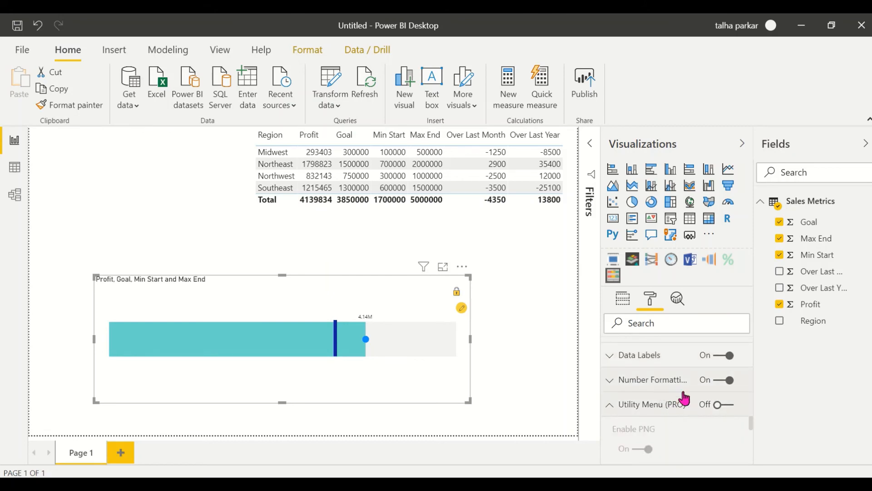
Collapse Utility Menu and switch the gauge's Border on in the Format pane.
{"action": "left_click", "coordinate": [733, 403]}
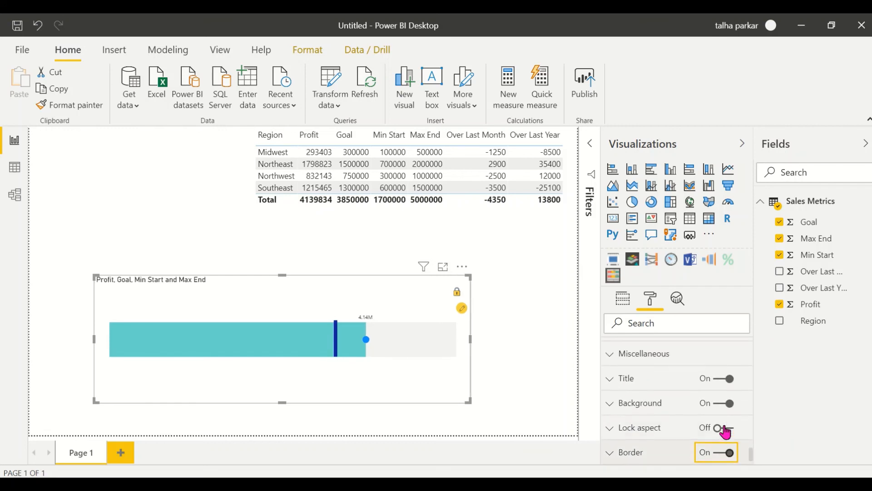
{"action": "scroll", "scroll_direction": "down", "scroll_amount": 3}
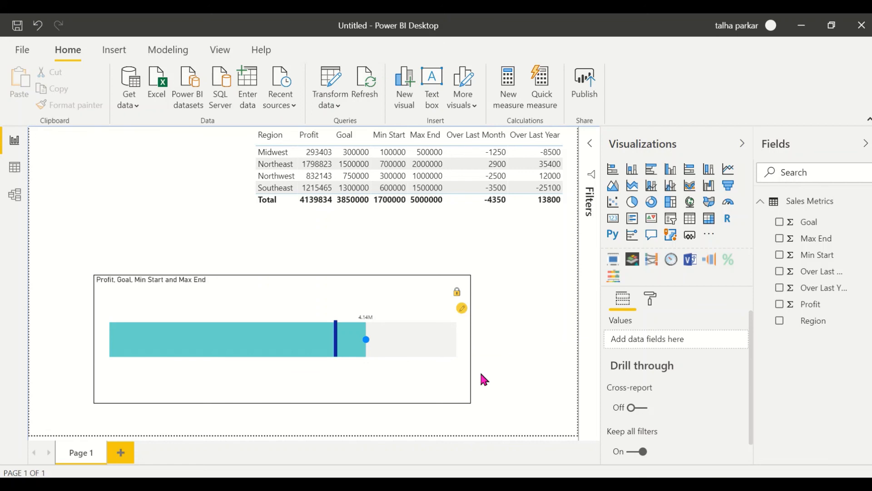
{"action": "mouse_move", "coordinate": [564, 373]}
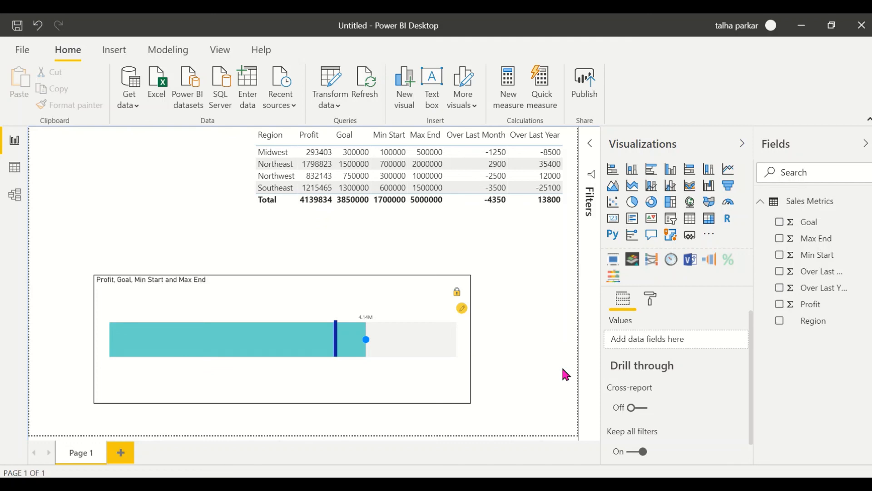
{"action": "mouse_move", "coordinate": [529, 359]}
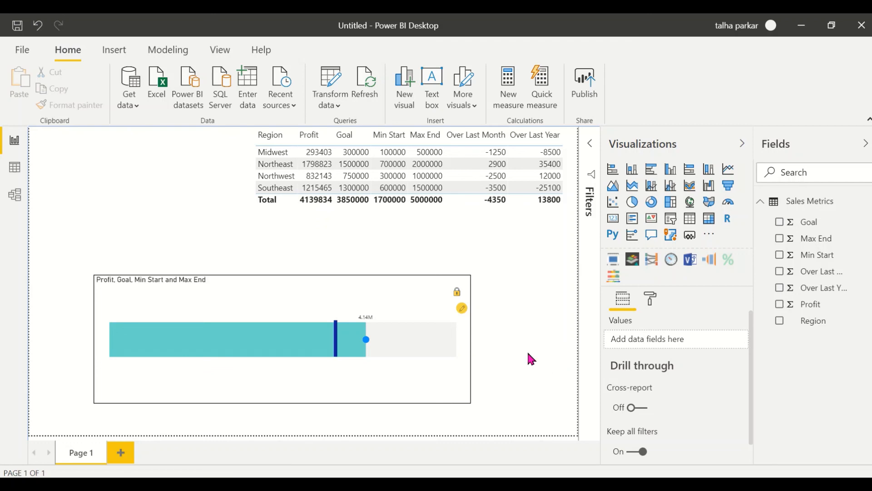